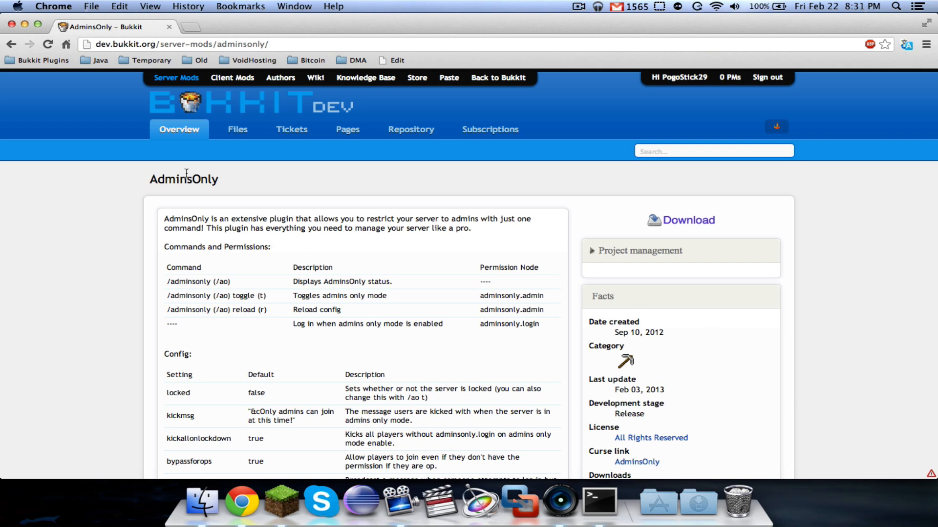
pyautogui.moveTo(56, 290)
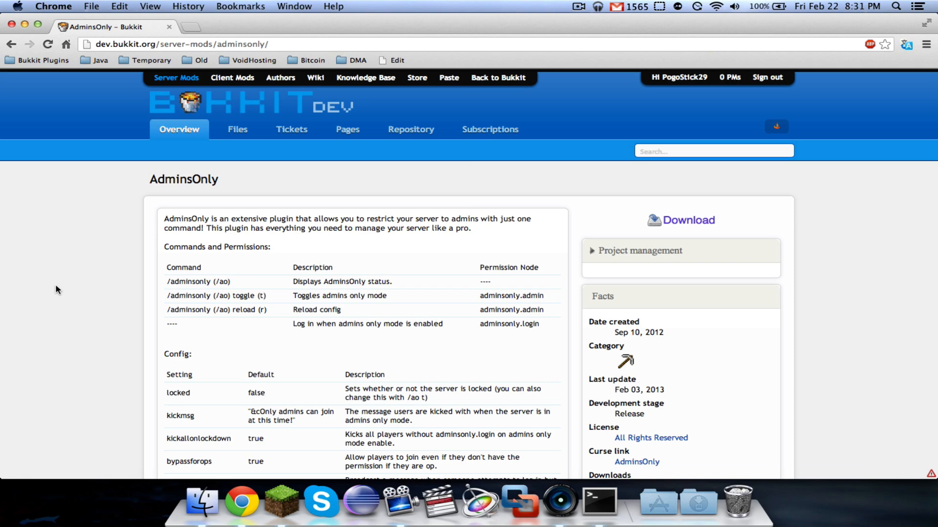
pyautogui.moveTo(93, 329)
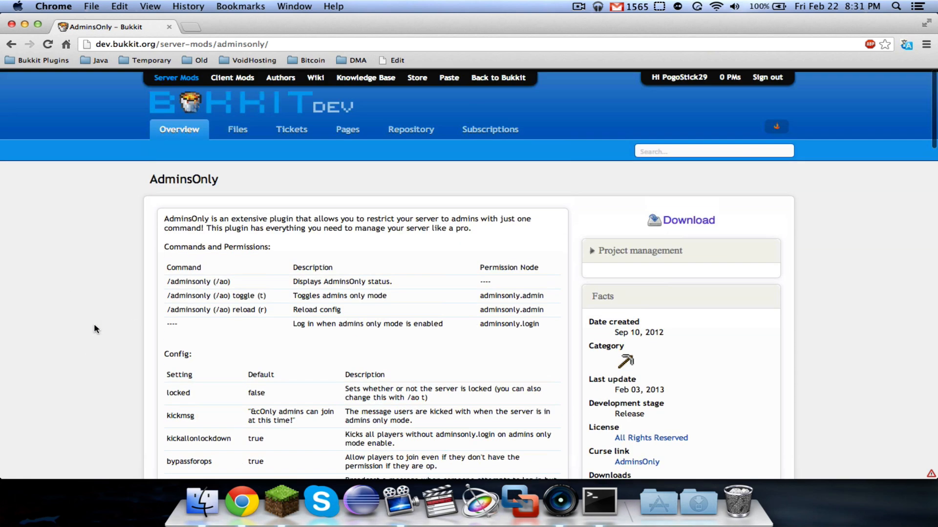
pyautogui.moveTo(362, 195)
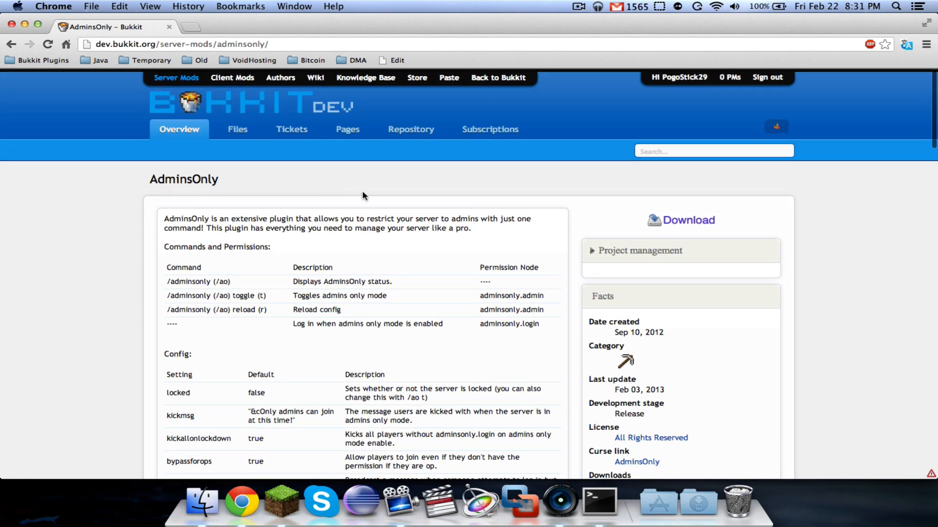
# Follow the AdminsOnly Download link to reach the AdminsOnly 1.2 file page
pyautogui.click(688, 221)
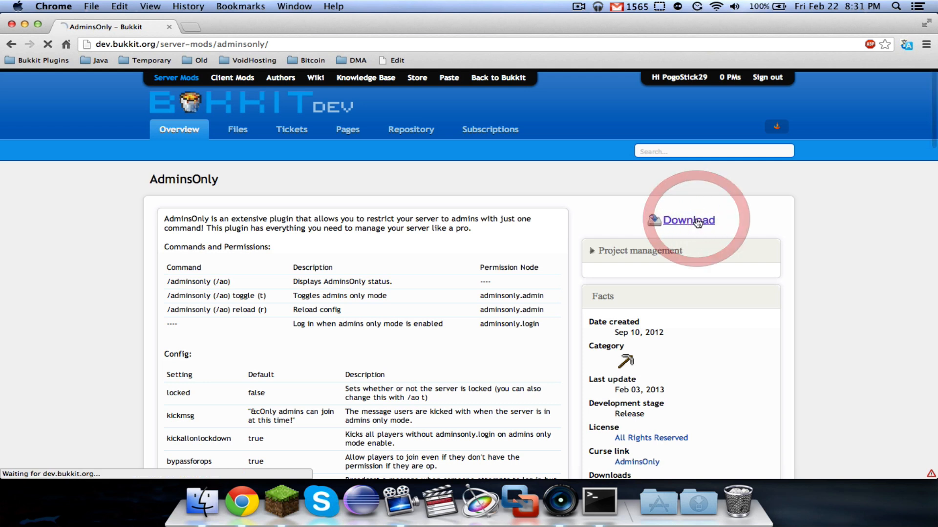
pyautogui.click(687, 220)
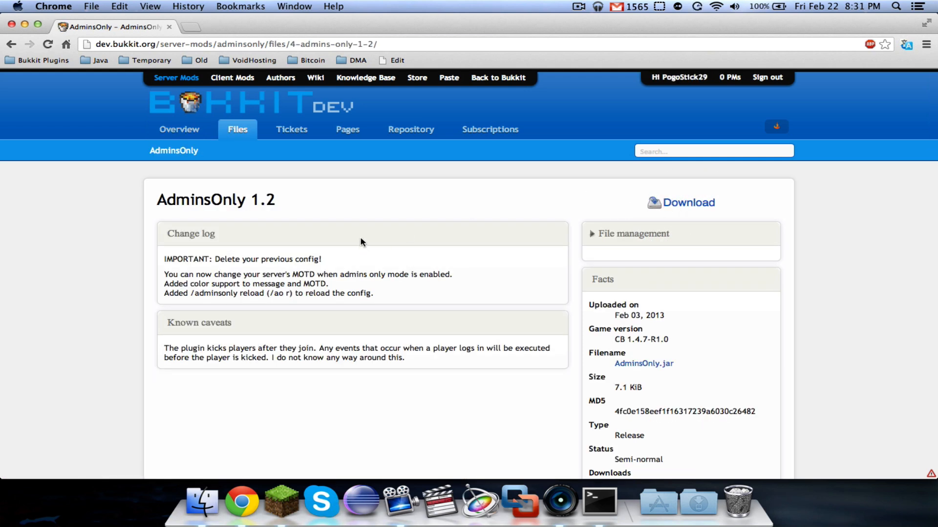
pyautogui.moveTo(338, 228)
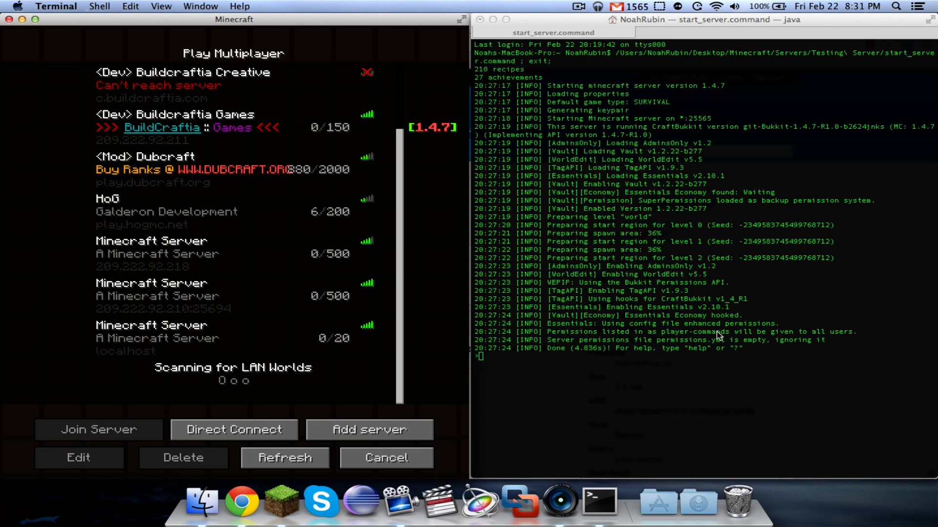
# Join the localhost Minecraft Server from the multiplayer list, then switch to Finder
pyautogui.click(285, 458)
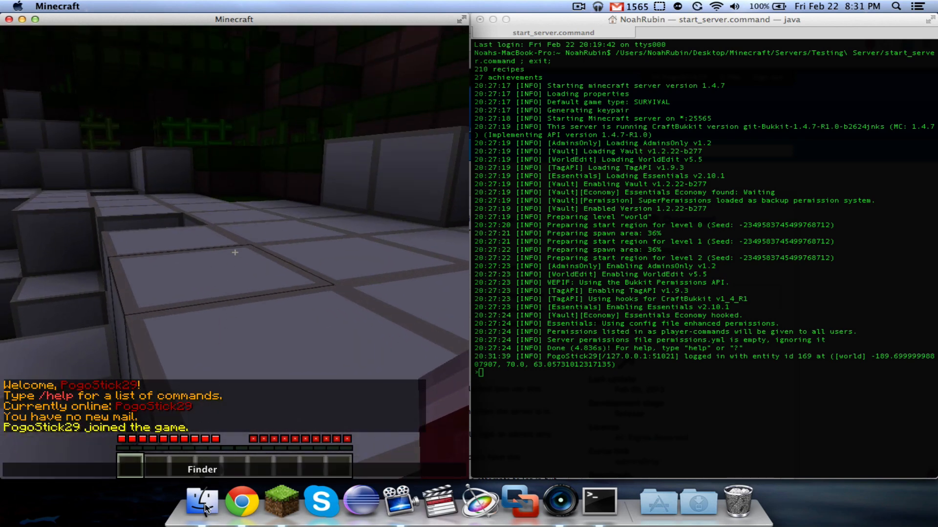
pyautogui.click(202, 500)
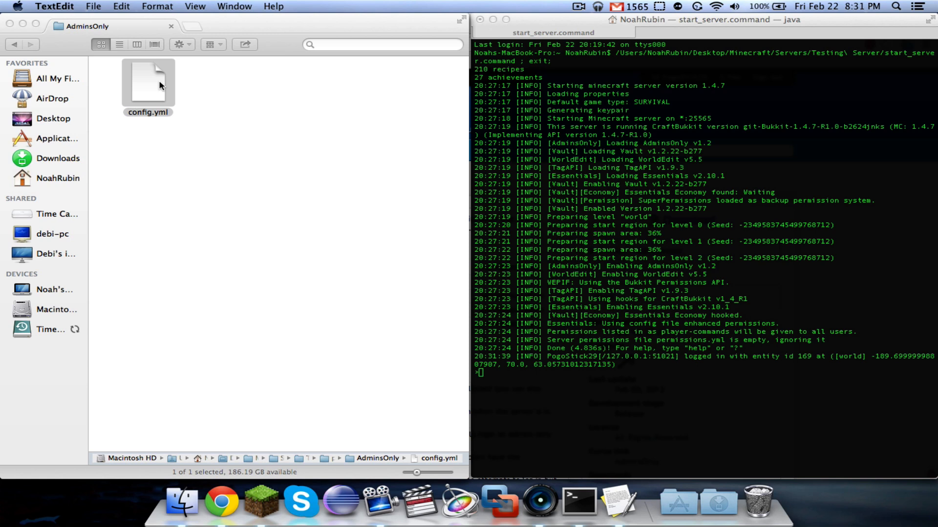
pyautogui.moveTo(551, 381)
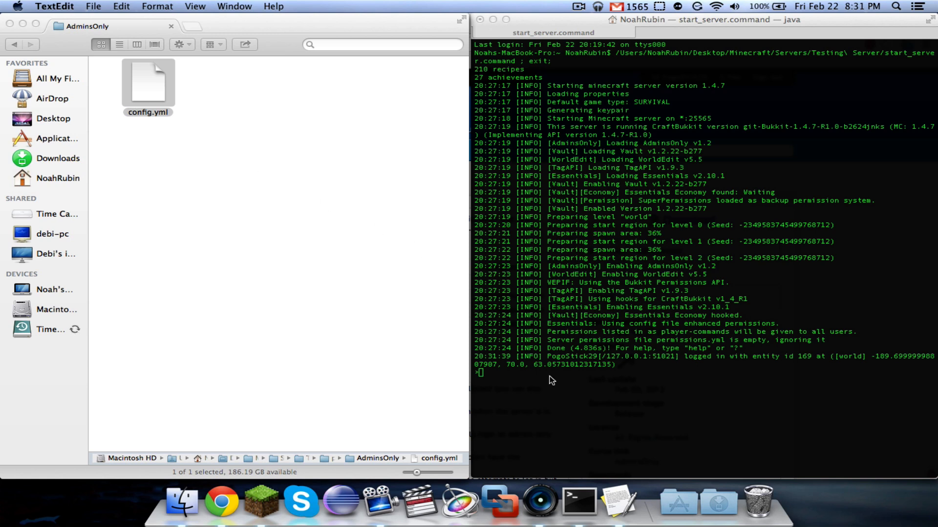
pyautogui.moveTo(315, 254)
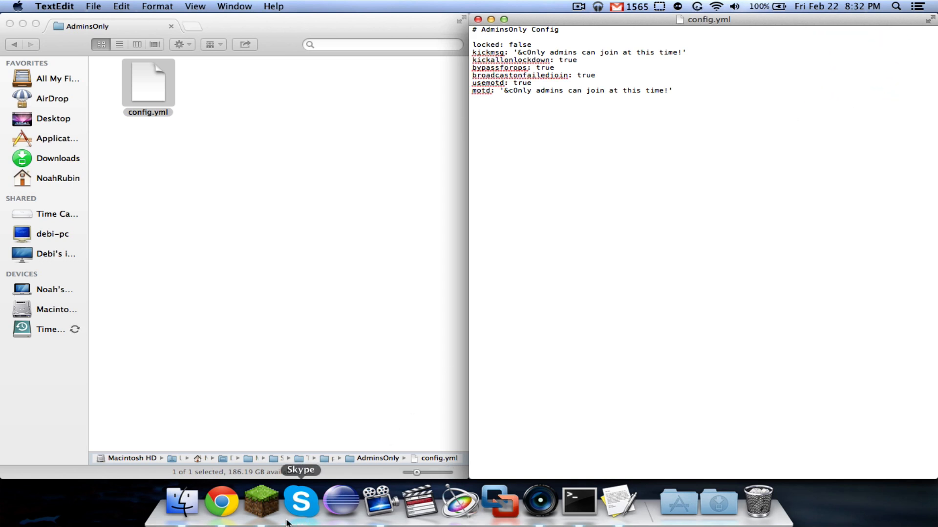
# Bring Minecraft forward and place the cursor after 'locked: false' in config.yml
pyautogui.click(261, 500)
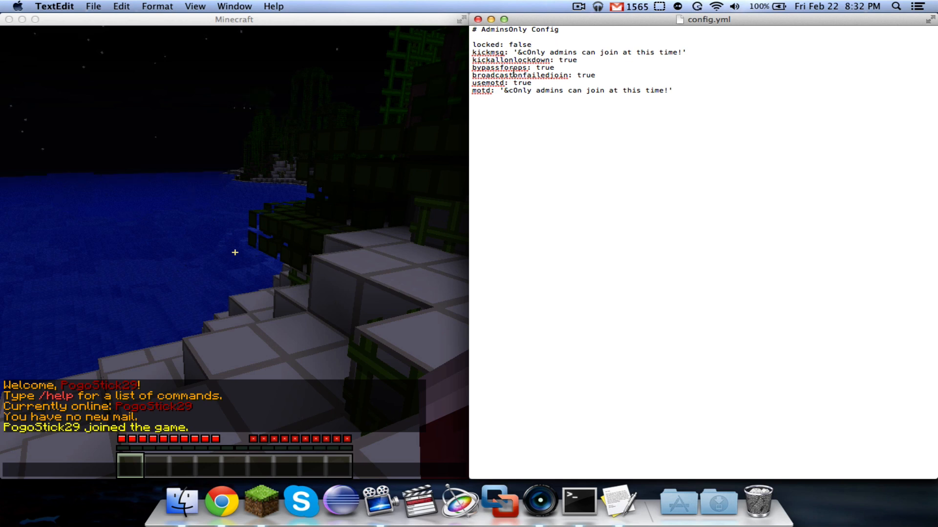
pyautogui.click(531, 43)
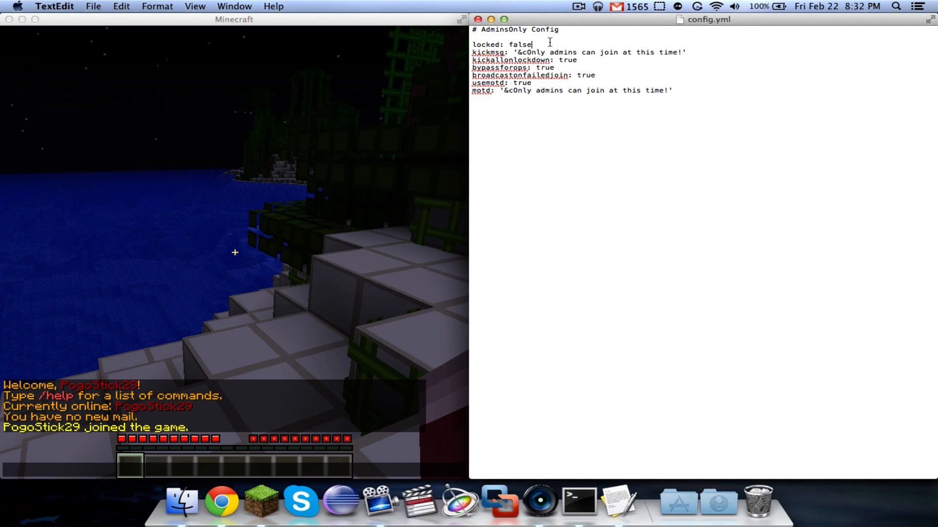
pyautogui.moveTo(417, 256)
pyautogui.write('/ao')
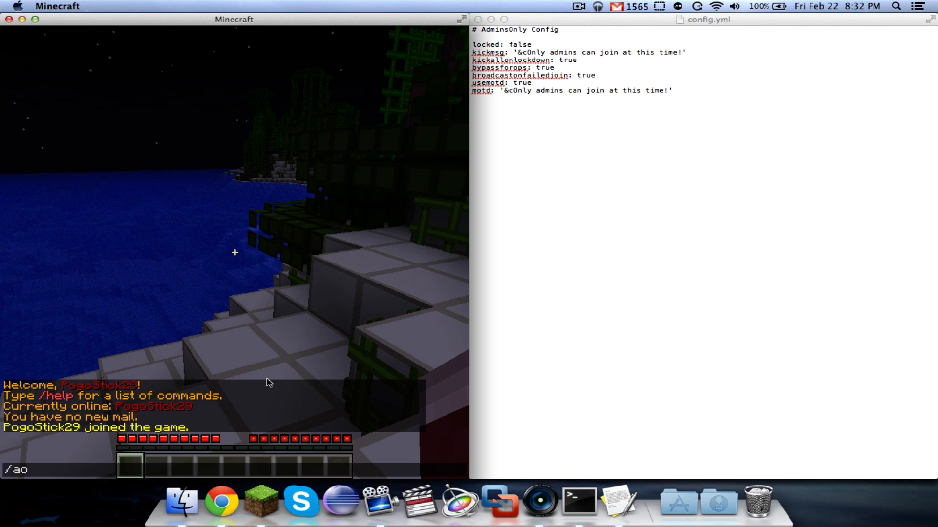
# Enable lockdown with /ao t, deop yourself, and show the rejoin refused for non-ops
pyautogui.press('Return')
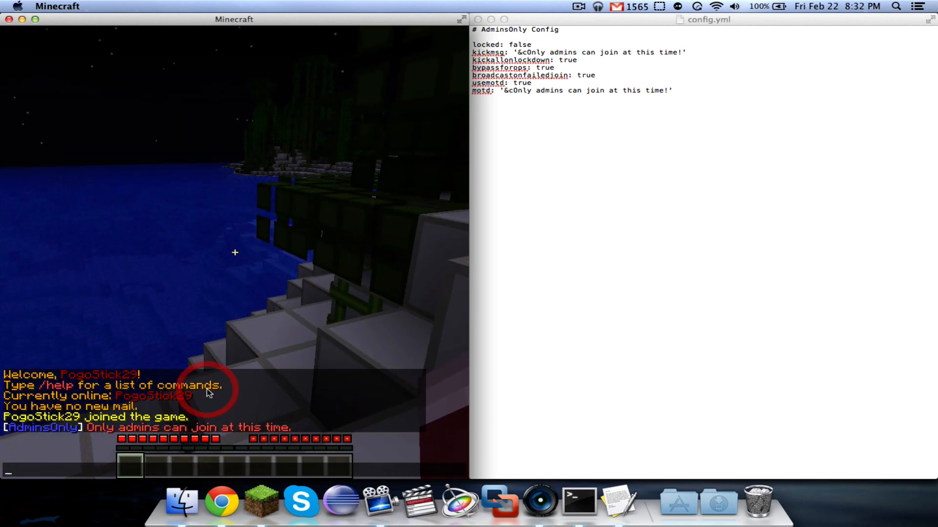
pyautogui.click(575, 500)
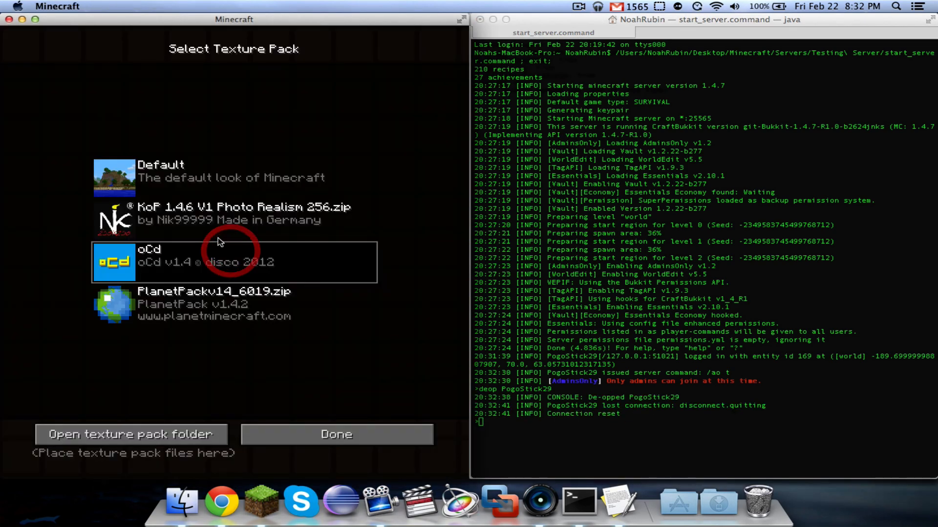
pyautogui.click(336, 434)
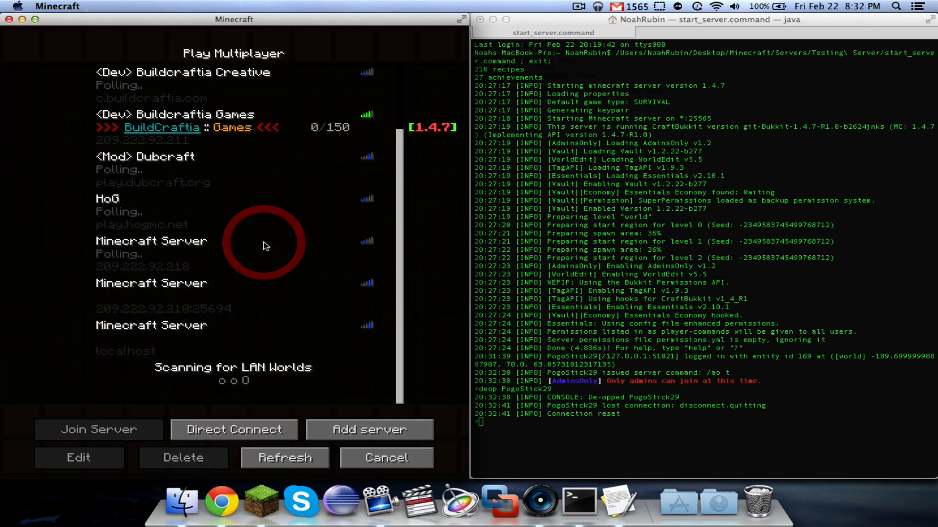
pyautogui.click(98, 429)
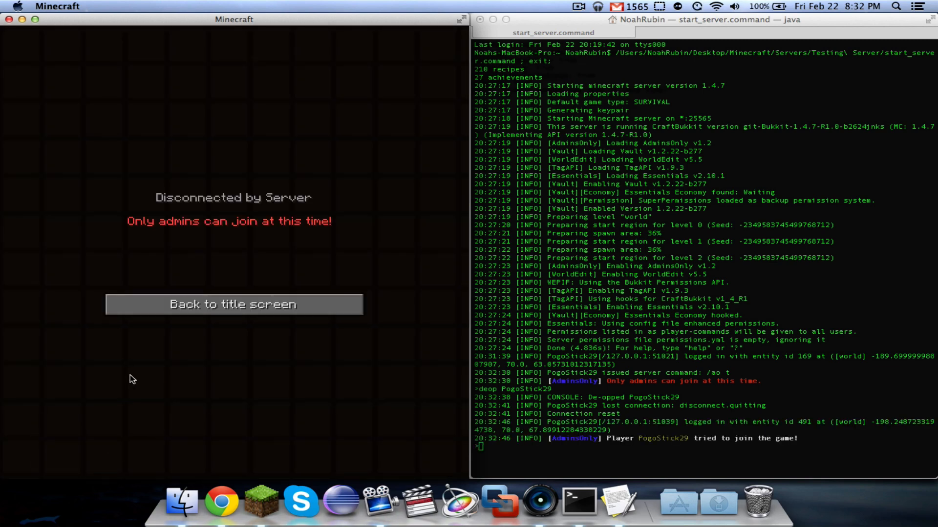
pyautogui.moveTo(389, 224)
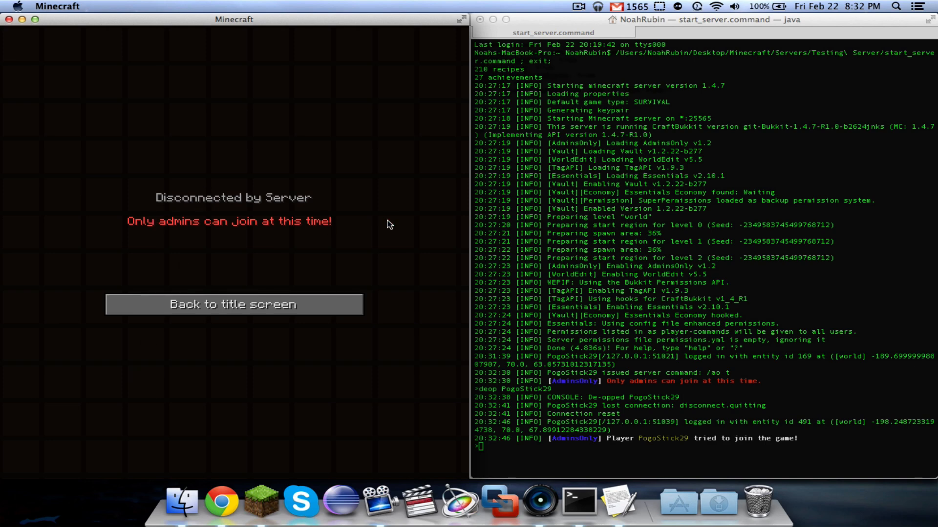
pyautogui.click(233, 304)
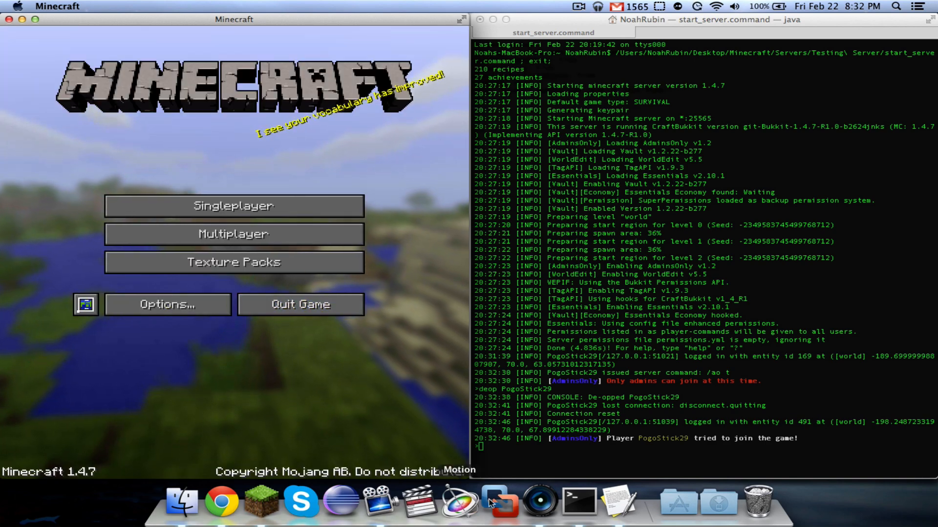
pyautogui.click(618, 502)
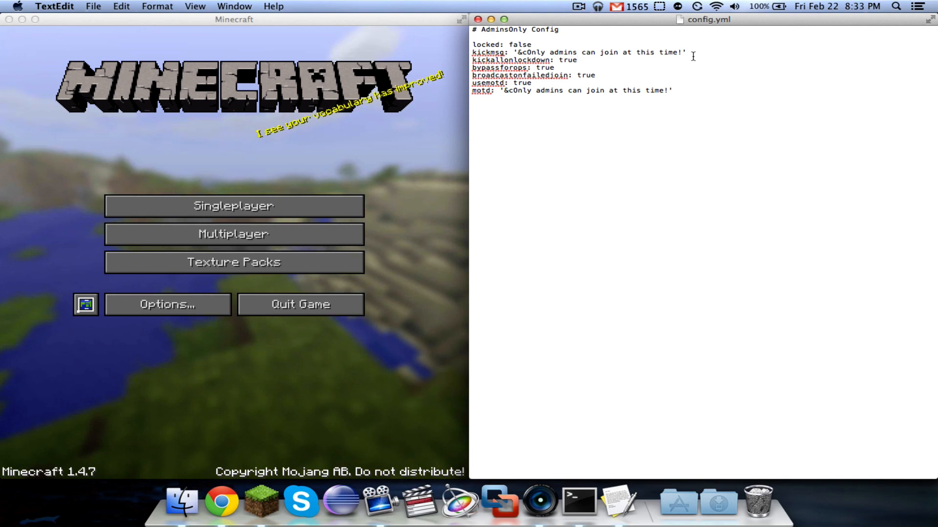
# Reopen the multiplayer list and retry joining the local server, refused again
pyautogui.click(234, 234)
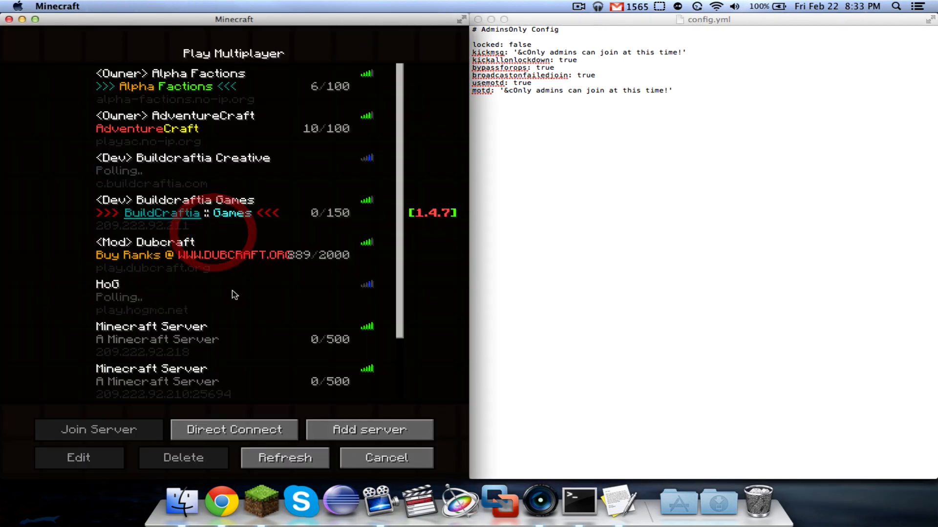
pyautogui.click(99, 429)
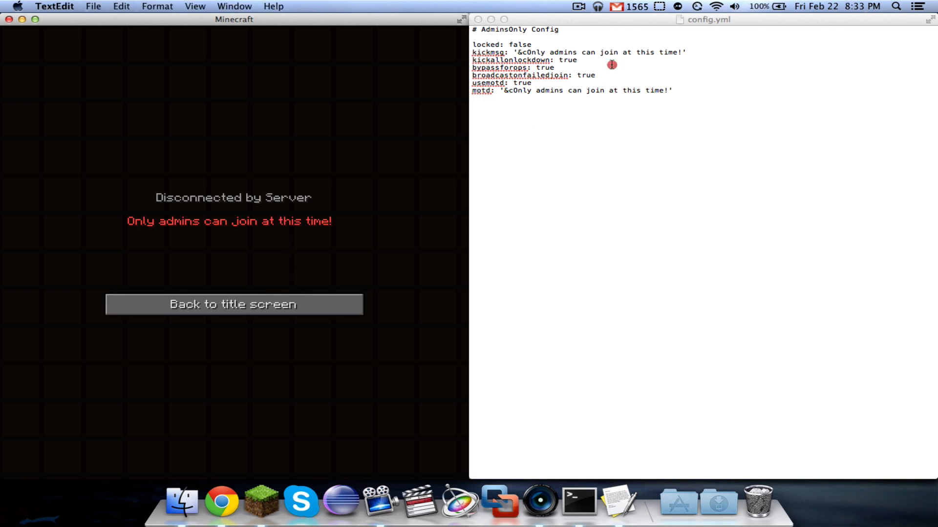
pyautogui.moveTo(404, 147)
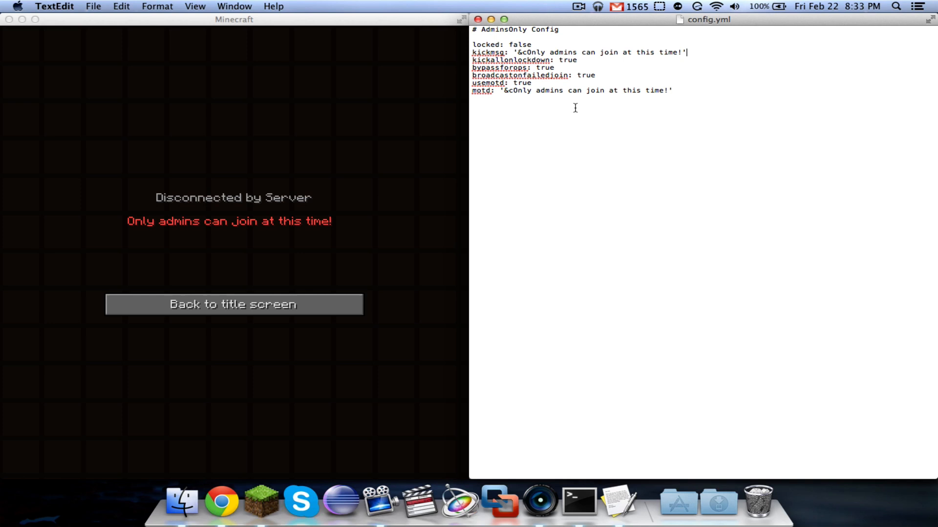
pyautogui.moveTo(685, 62)
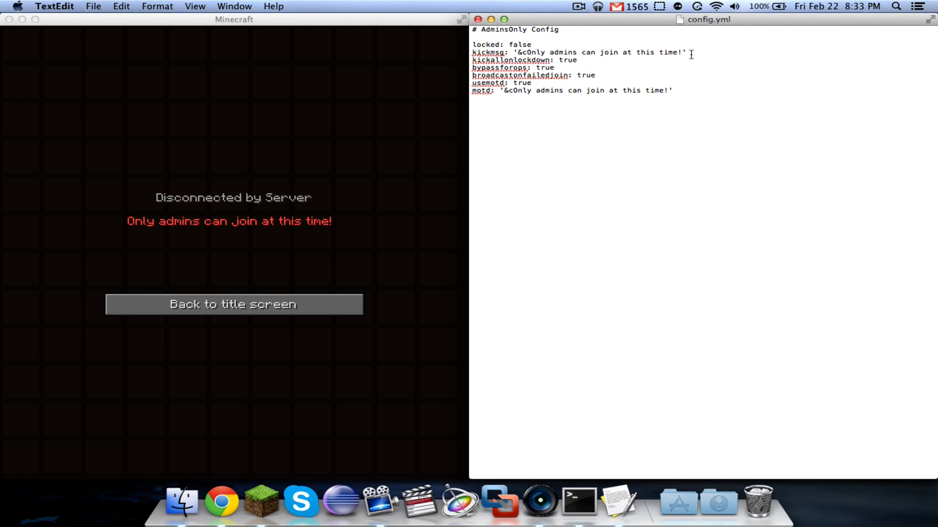
pyautogui.moveTo(700, 62)
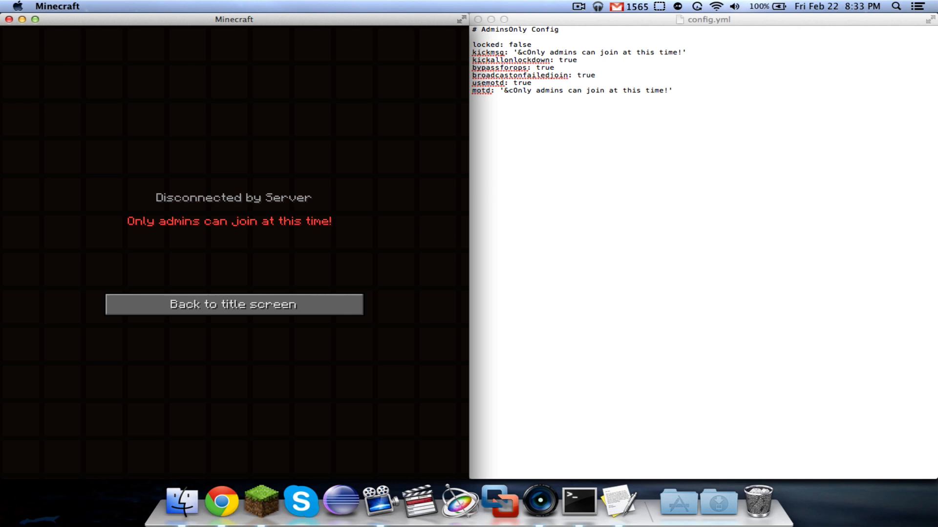
# Op the test player, rejoin successfully, then deop and toggle /ao t to kick them
pyautogui.click(576, 500)
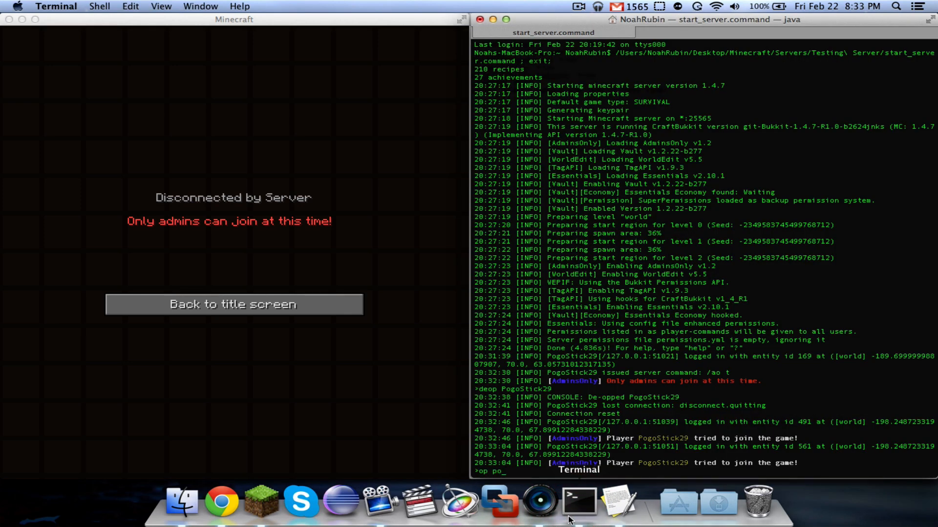
pyautogui.press('Return')
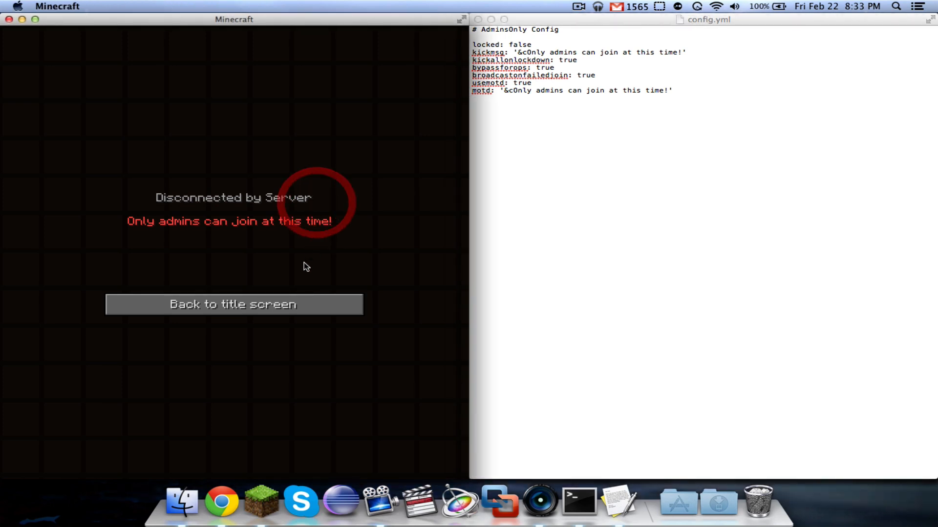
pyautogui.click(232, 304)
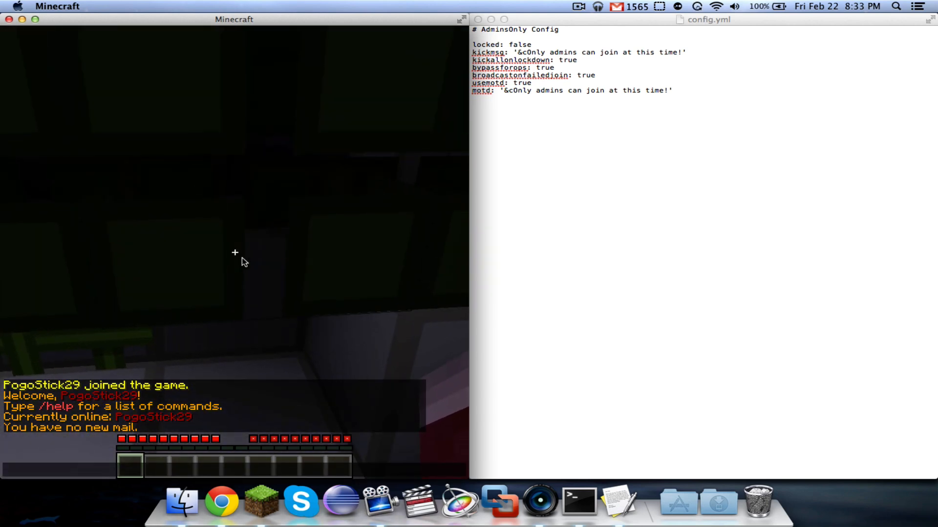
pyautogui.click(576, 500)
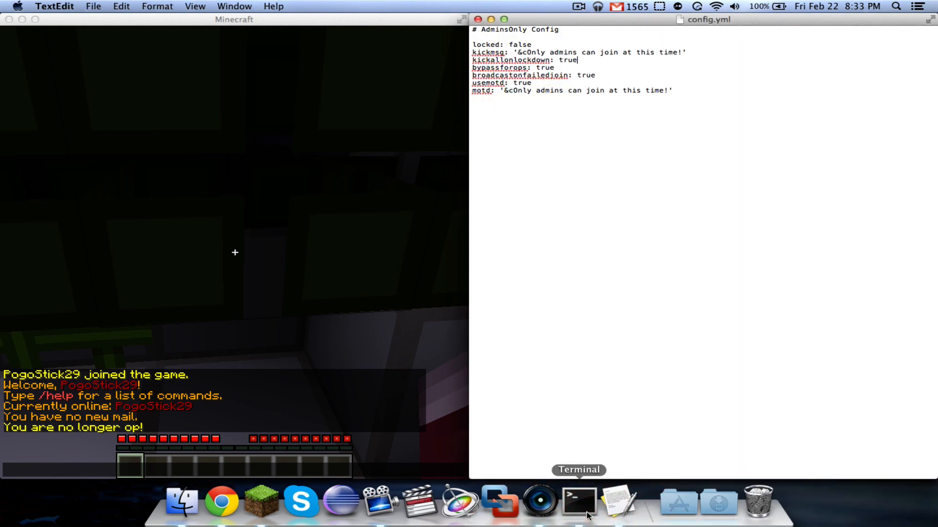
pyautogui.click(578, 502)
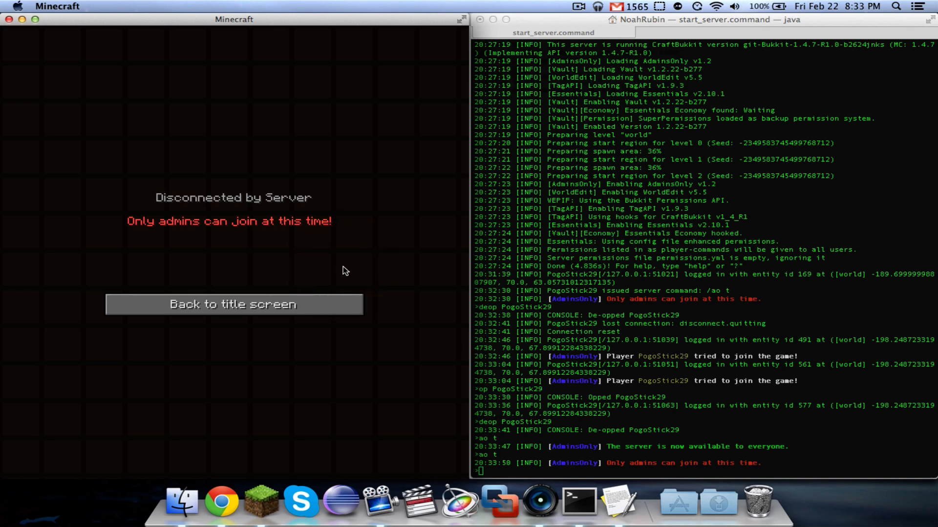
pyautogui.moveTo(571, 296)
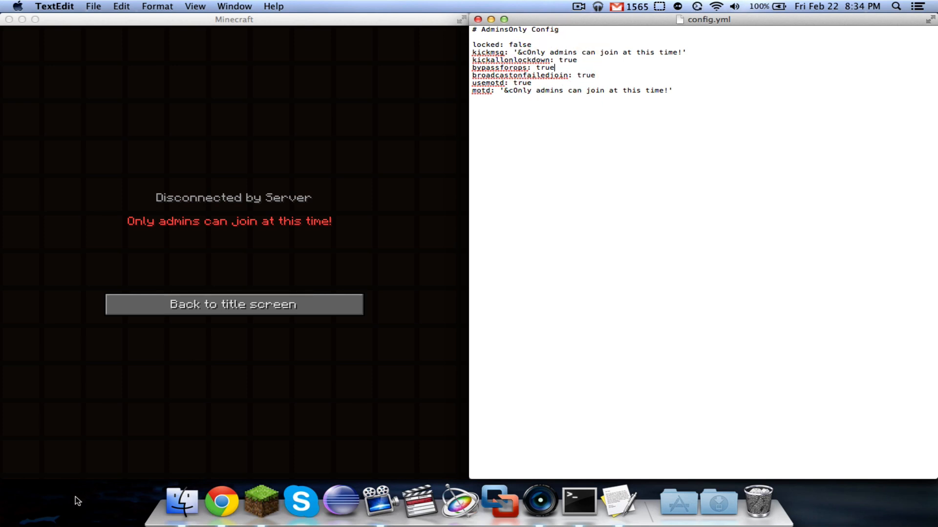
# Check the adminsonly.login permission node on BukkitDev, then bring config.yml and Minecraft forward
pyautogui.click(221, 501)
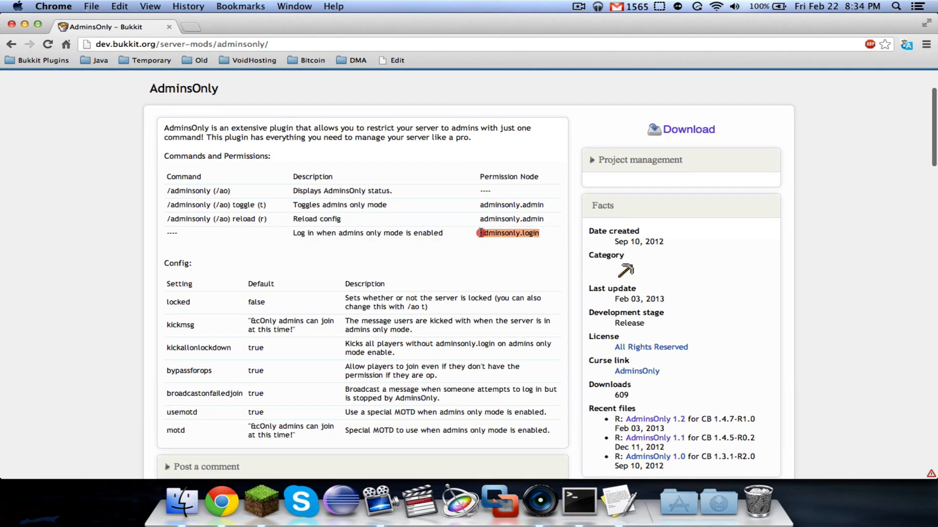
pyautogui.click(616, 501)
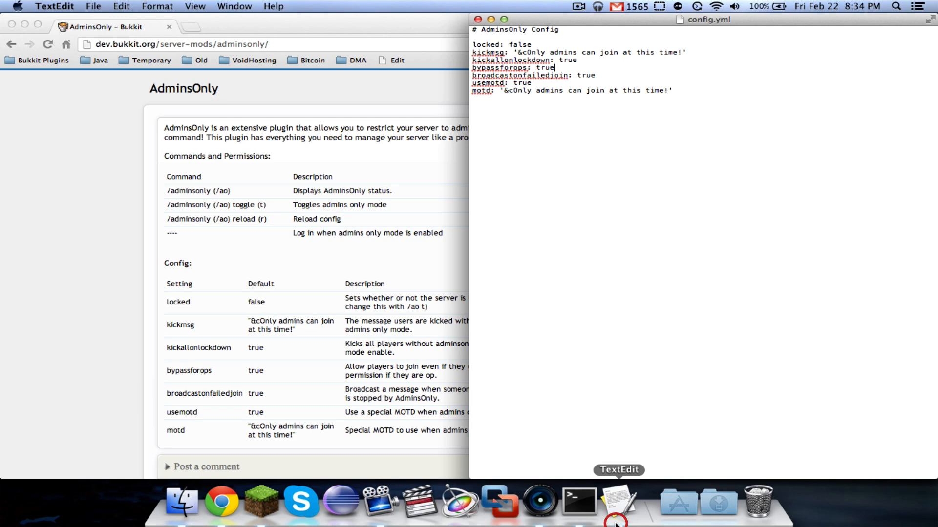
pyautogui.click(261, 500)
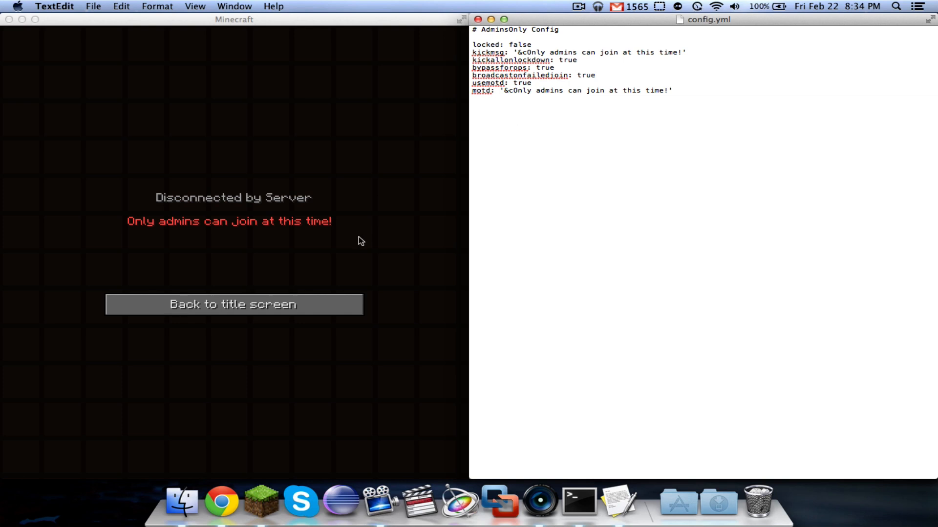
# Retry joining localhost from the server list and see the refusal logged in the console
pyautogui.click(233, 304)
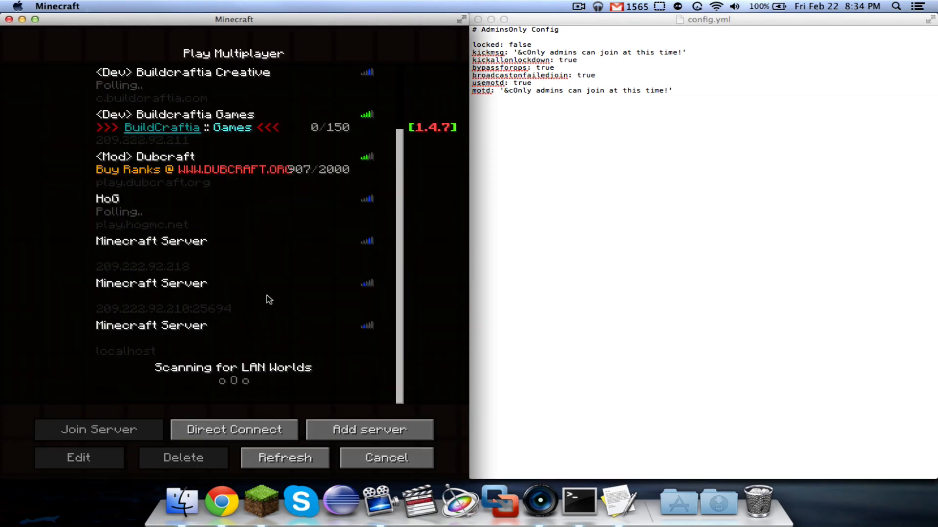
pyautogui.click(234, 331)
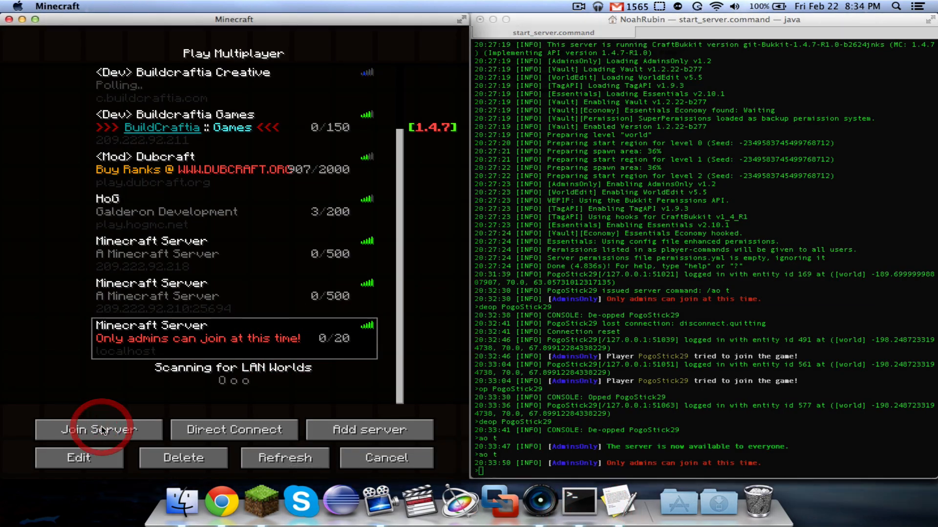
pyautogui.click(98, 429)
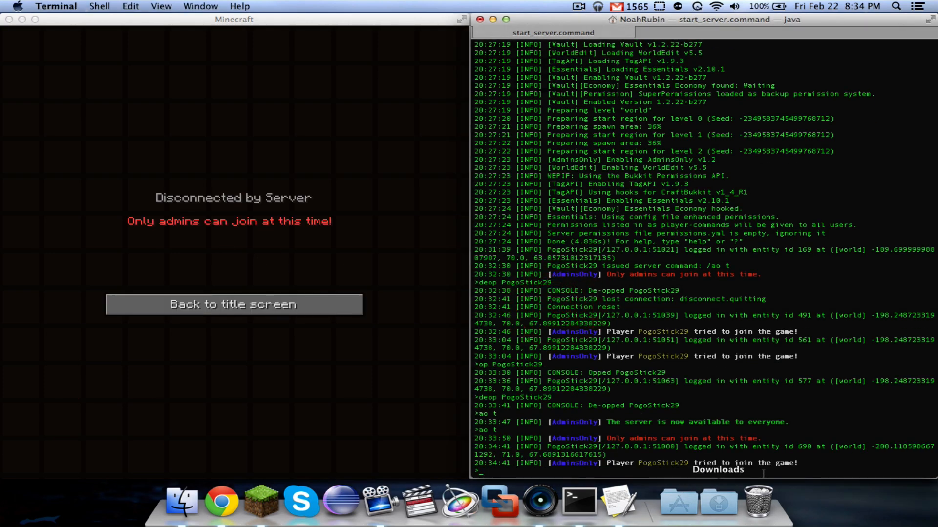
pyautogui.moveTo(735, 487)
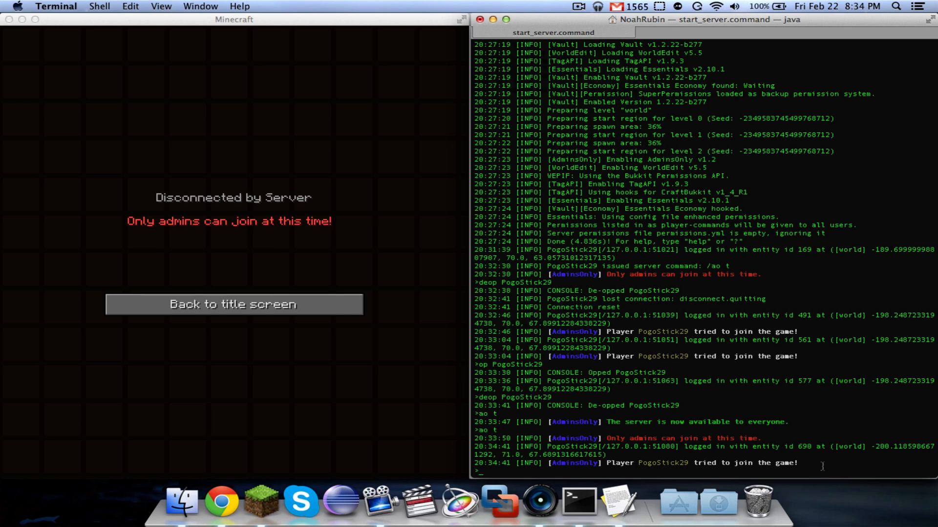
pyautogui.moveTo(774, 455)
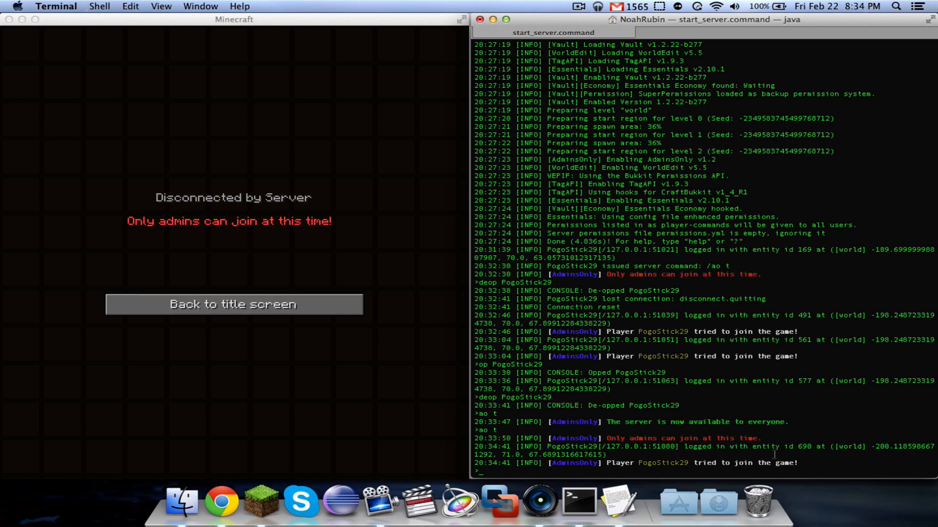
pyautogui.moveTo(679, 501)
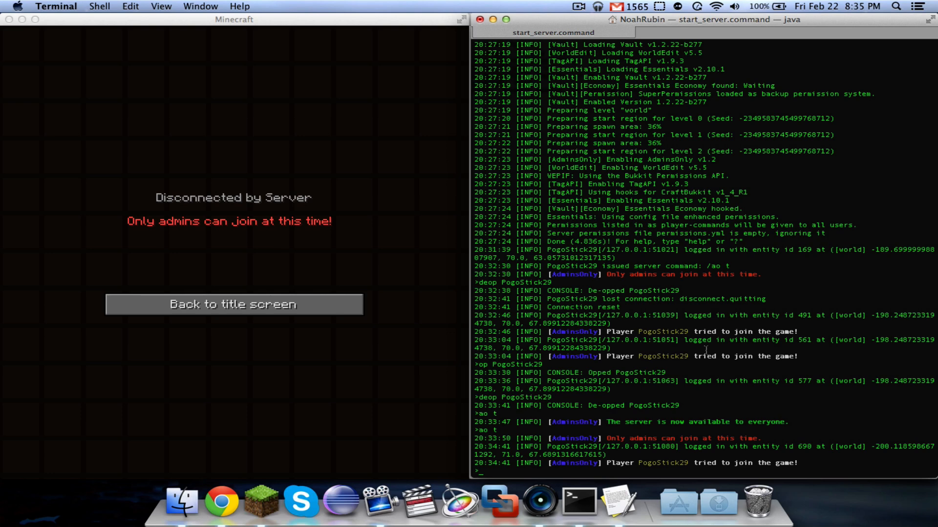
# Show broadcastonfailedjoin: true in config.yml, then take Minecraft back to the title screen
pyautogui.click(618, 501)
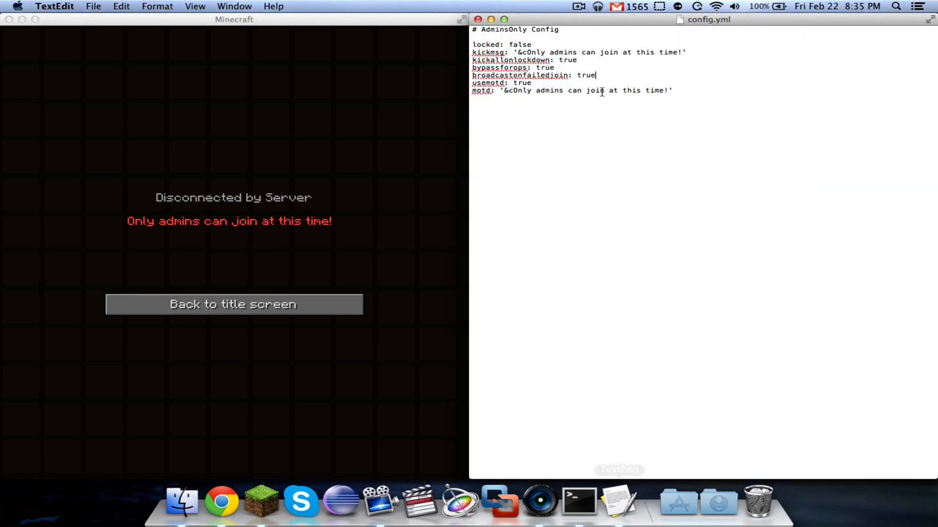
pyautogui.moveTo(717, 156)
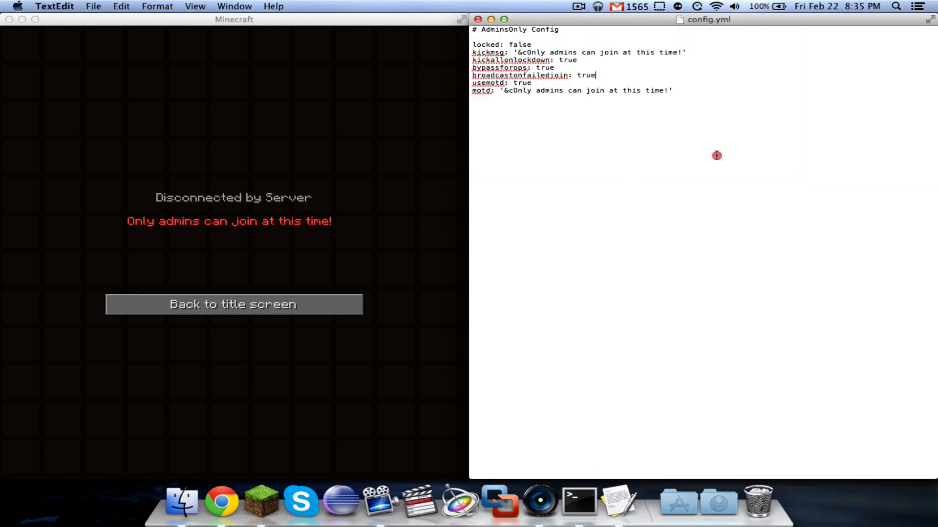
pyautogui.moveTo(645, 190)
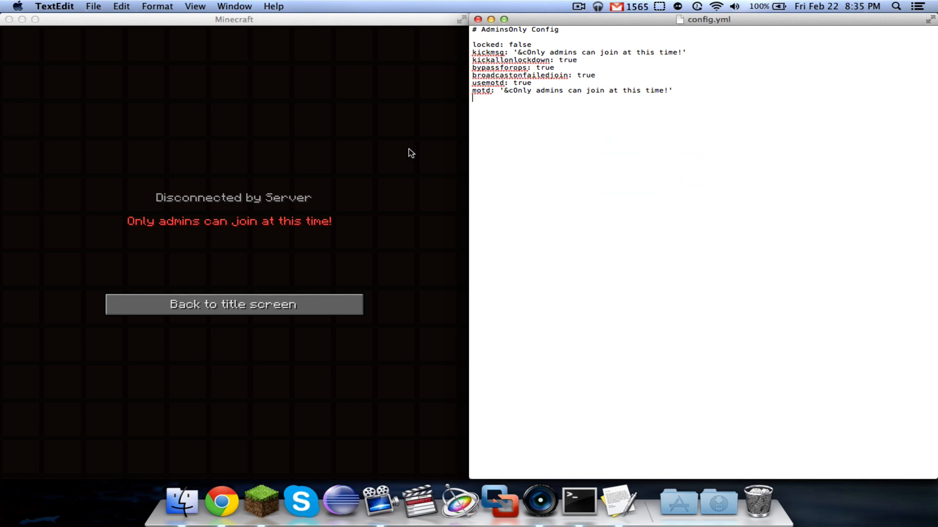
pyautogui.moveTo(538, 118)
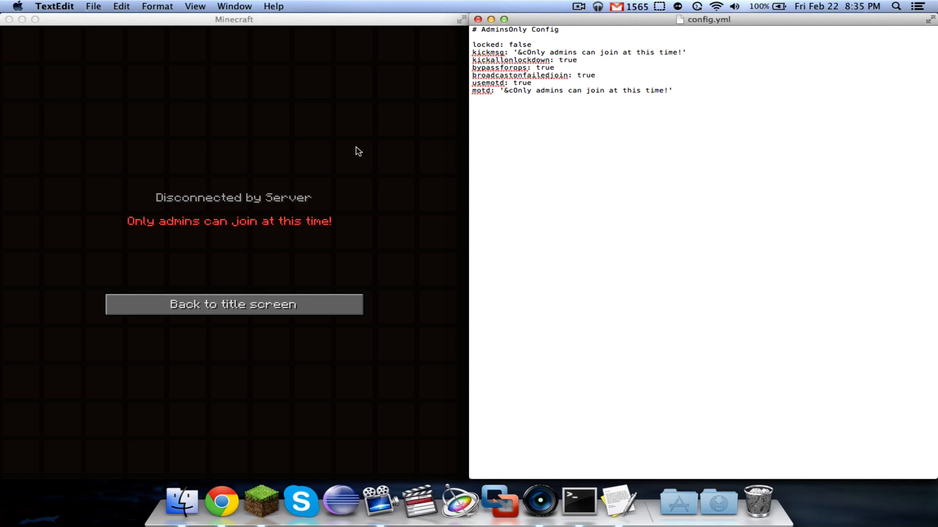
pyautogui.click(472, 99)
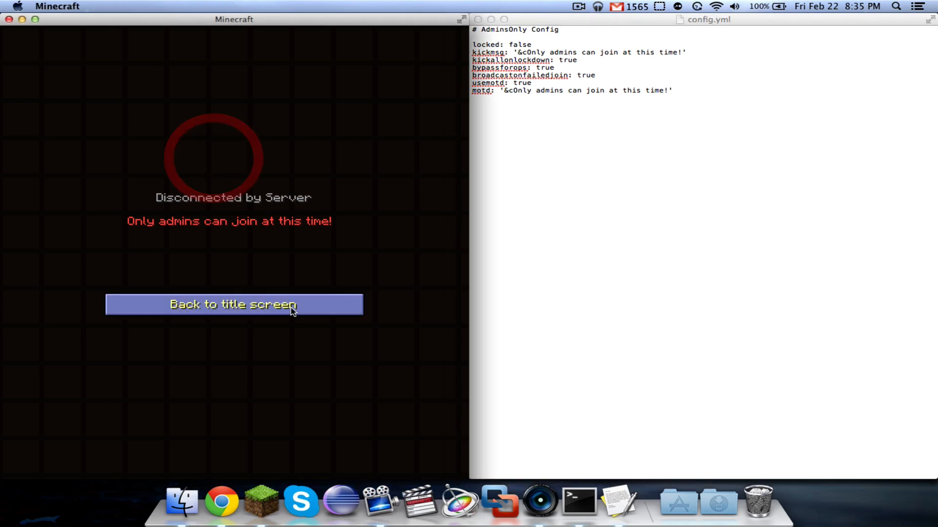
pyautogui.click(540, 83)
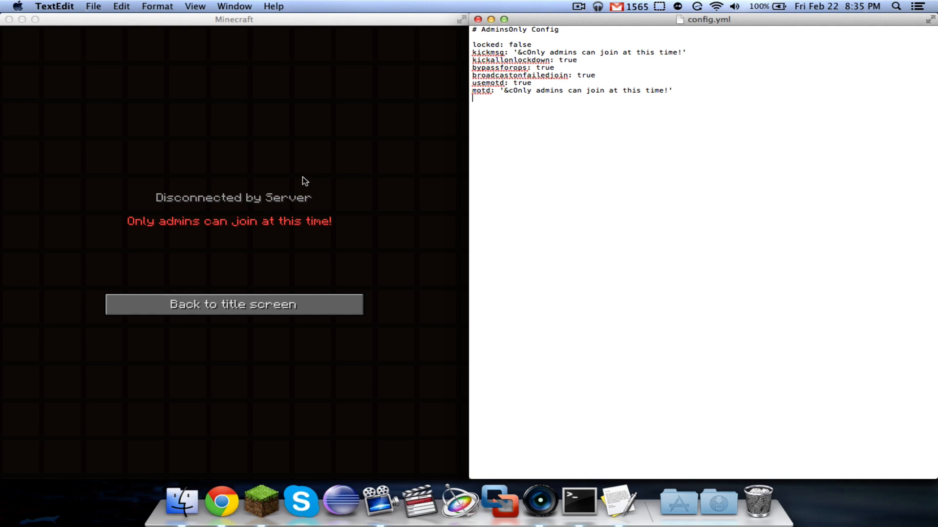
pyautogui.moveTo(548, 142)
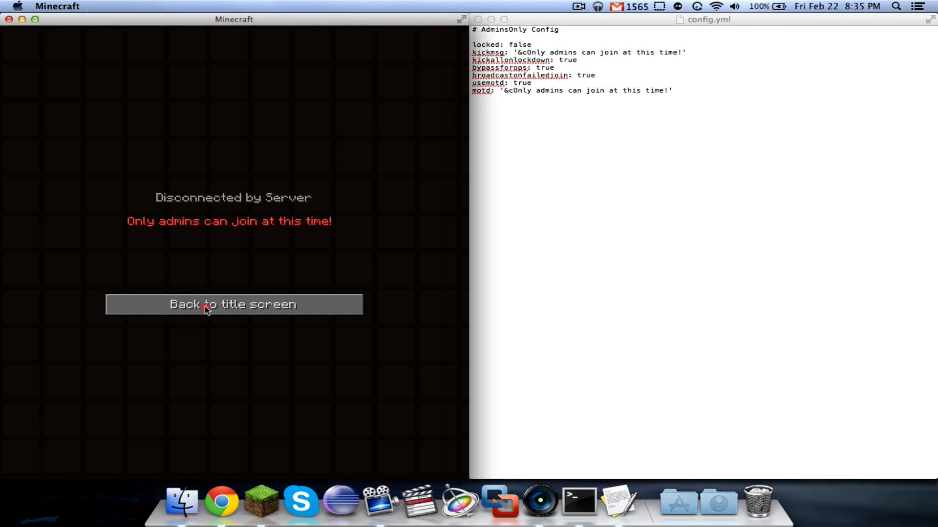
# Select localhost, review config.yml, and refresh to show the red admins-only MOTD
pyautogui.click(233, 305)
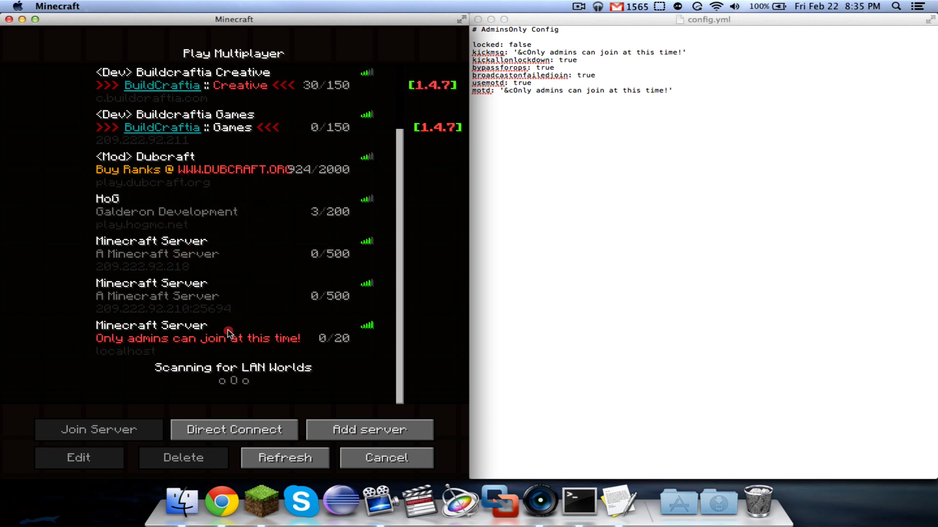
pyautogui.click(227, 338)
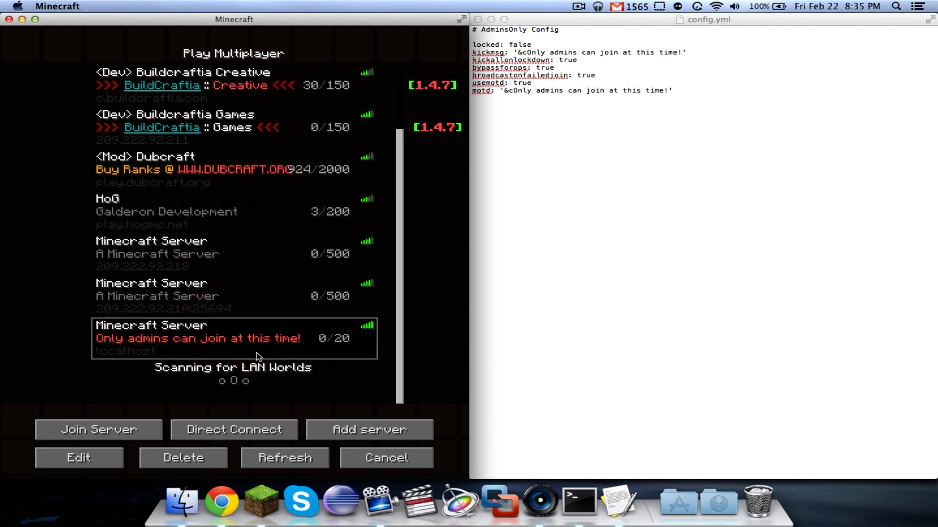
pyautogui.click(516, 230)
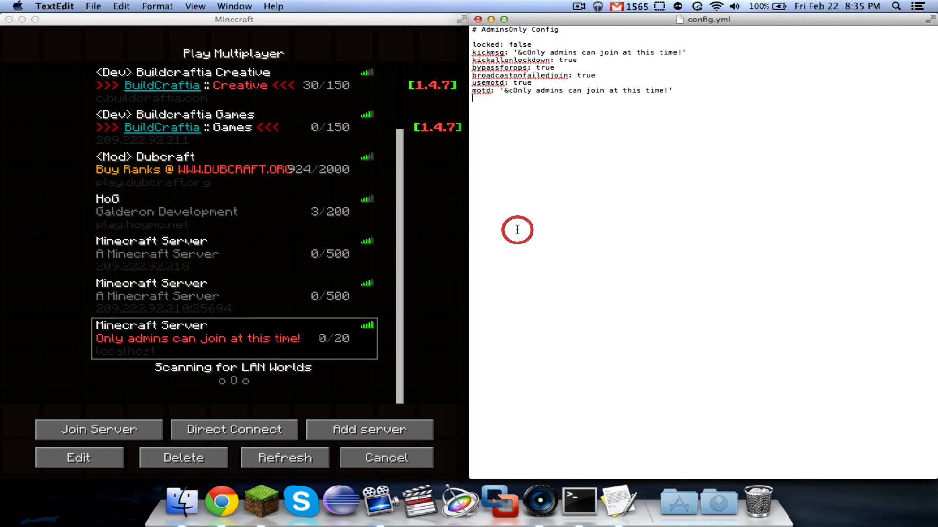
pyautogui.click(503, 90)
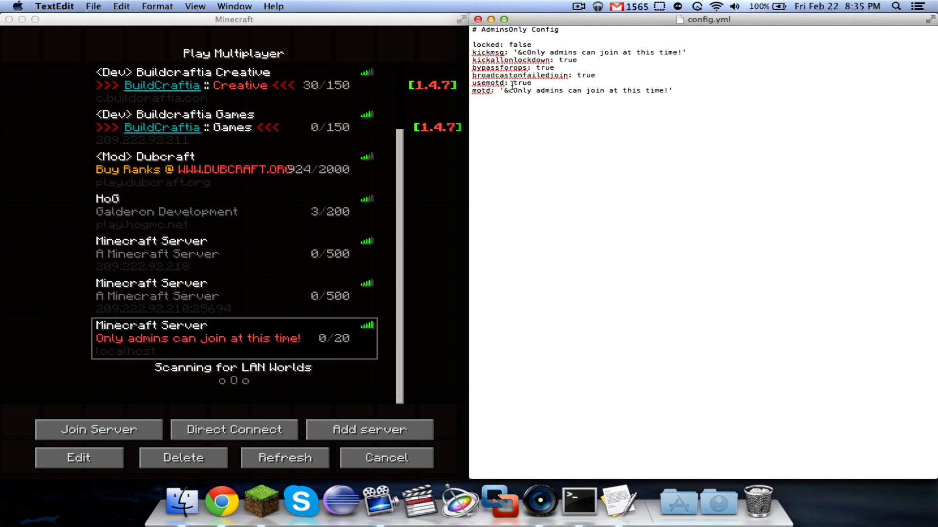
pyautogui.click(511, 146)
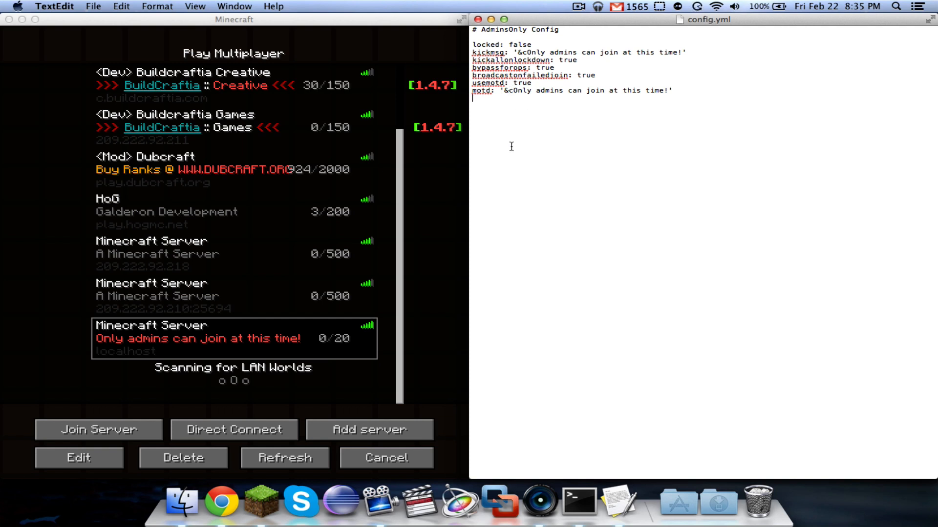
pyautogui.click(284, 458)
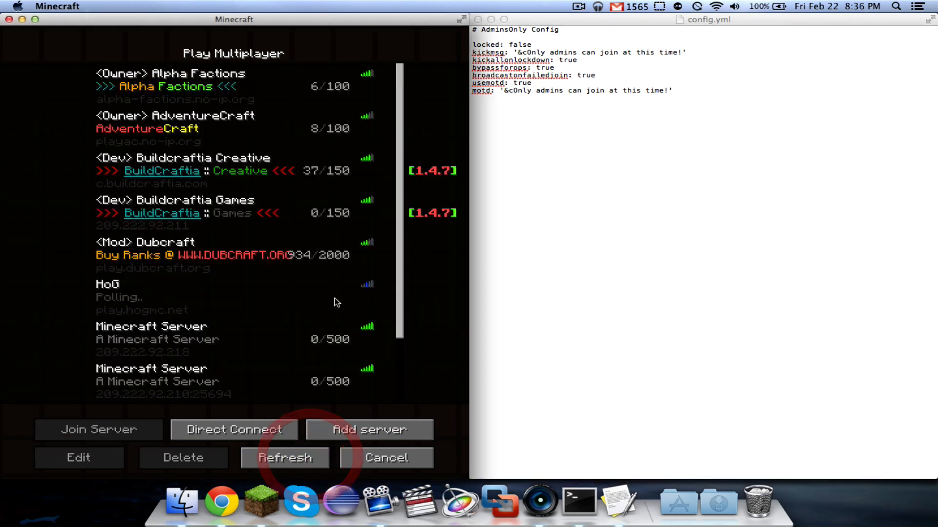
pyautogui.click(284, 458)
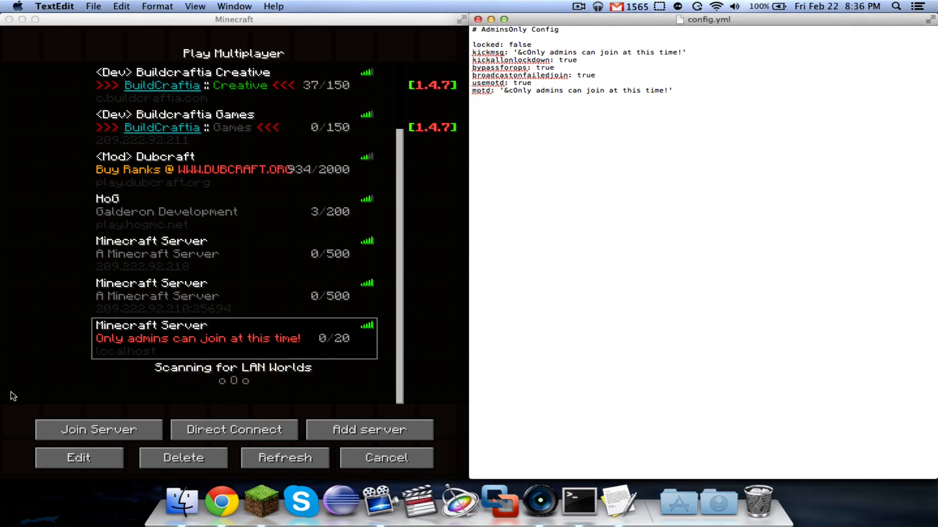
pyautogui.moveTo(255, 481)
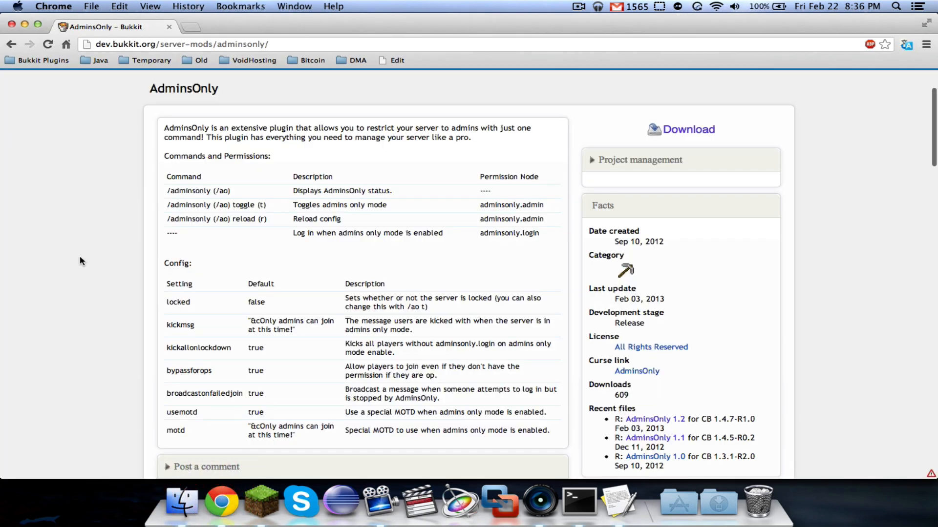
# Scroll the BukkitDev AdminsOnly page to its config settings table, then return to config.yml
pyautogui.scroll(3)
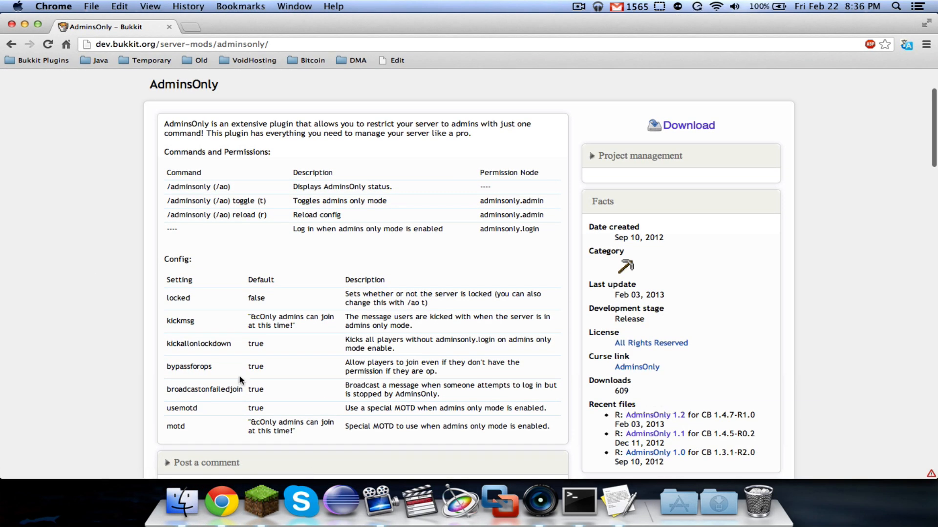
pyautogui.moveTo(122, 330)
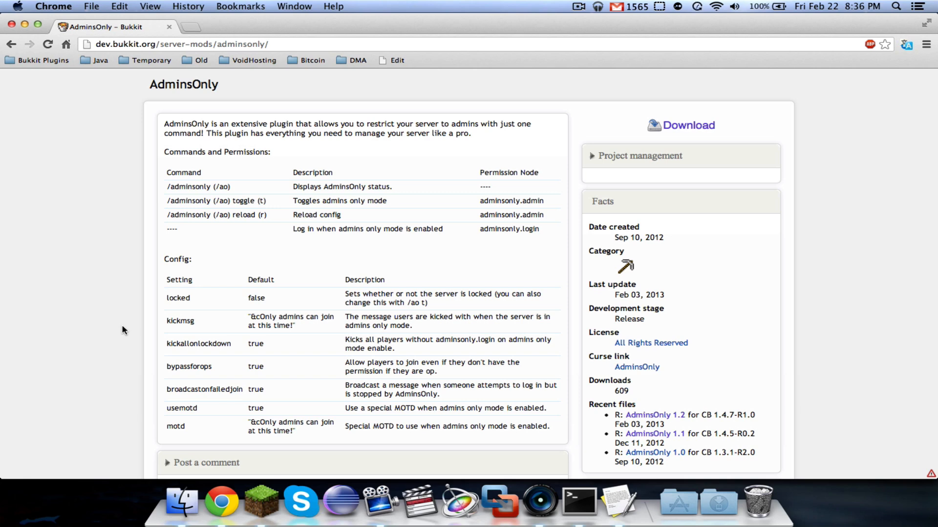
pyautogui.click(576, 501)
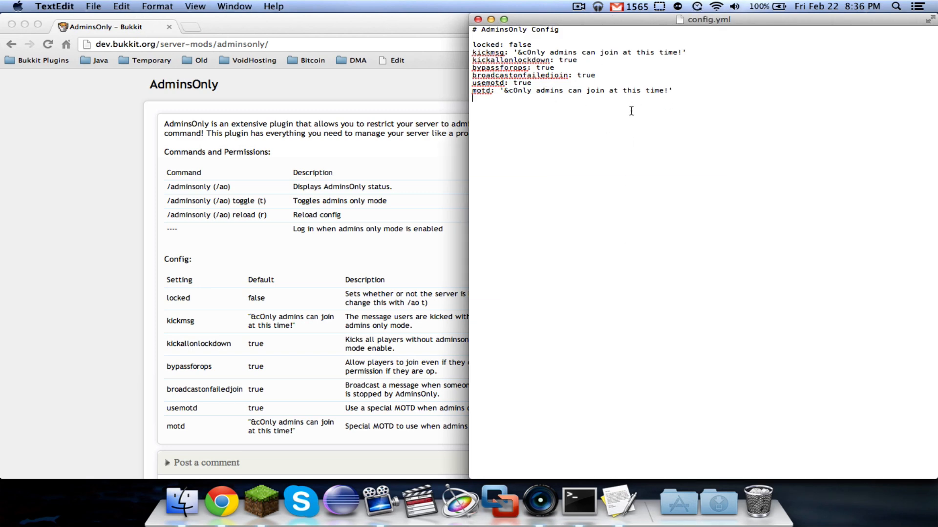
# Bring config.yml into focus in TextEdit to review its unchanged settings
pyautogui.click(578, 501)
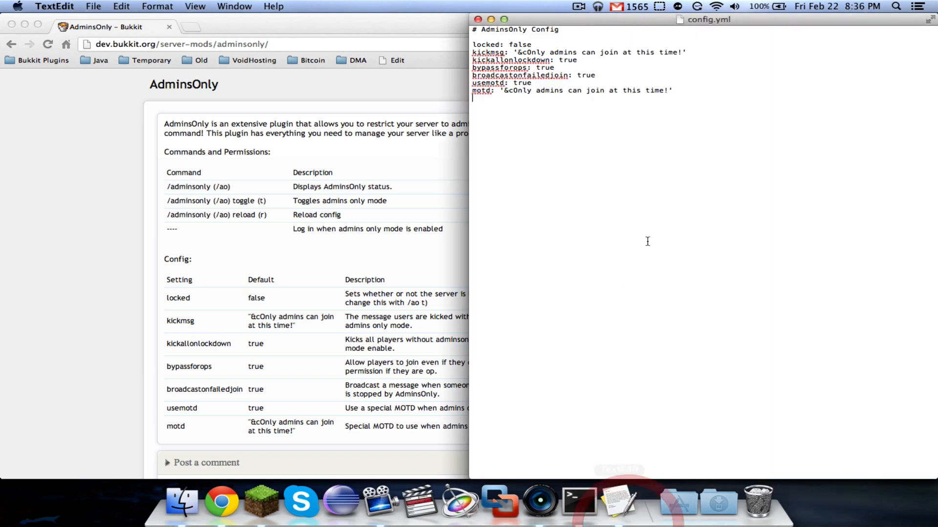
pyautogui.moveTo(682, 250)
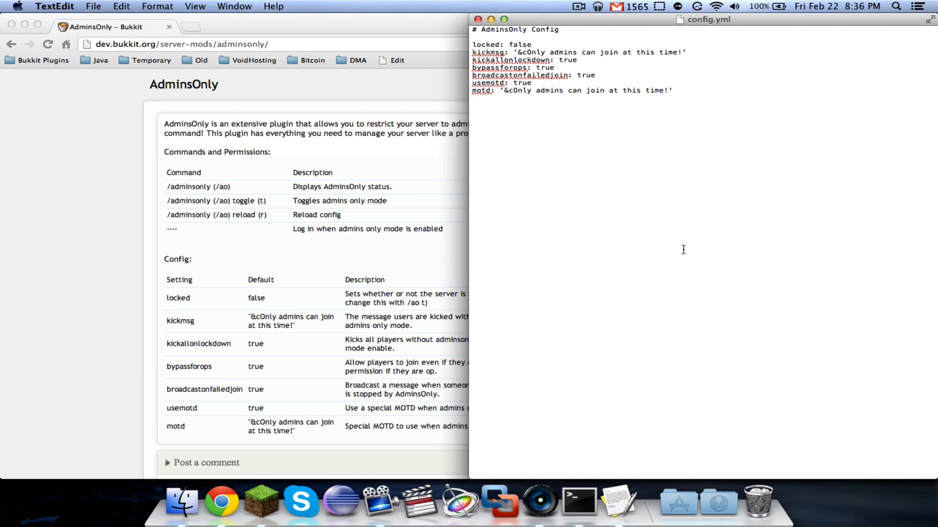
pyautogui.moveTo(640, 170)
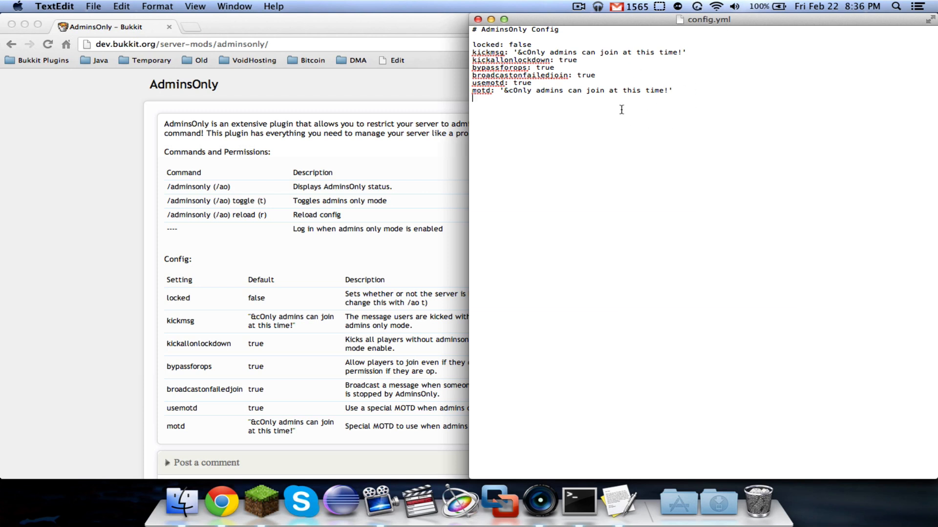
pyautogui.moveTo(672, 131)
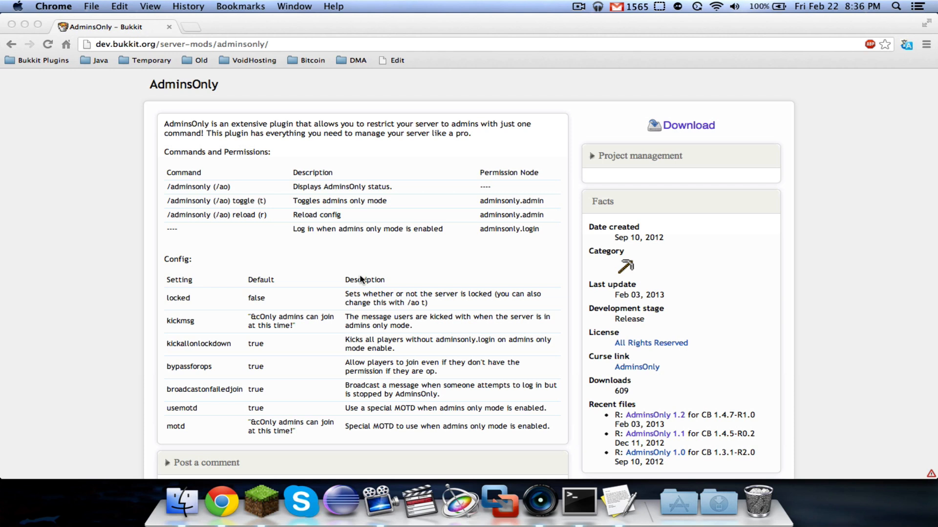
pyautogui.moveTo(126, 234)
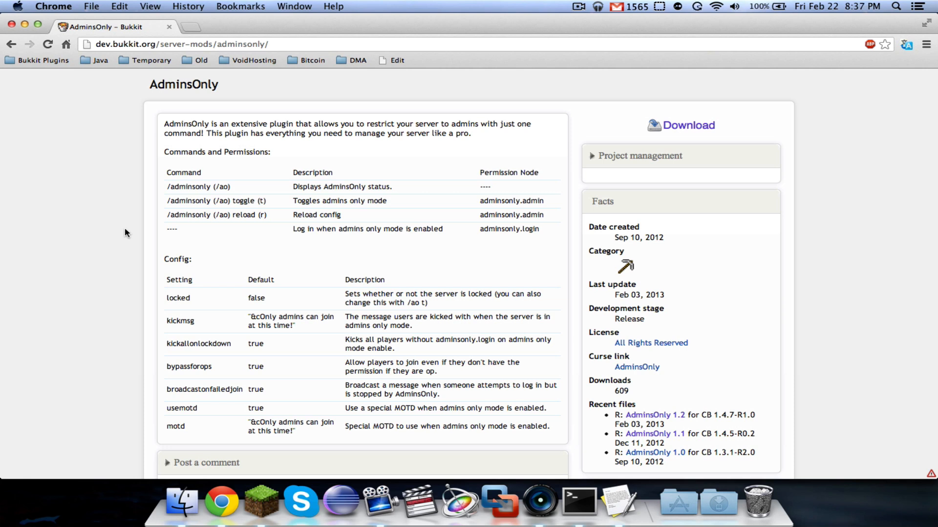
pyautogui.moveTo(105, 156)
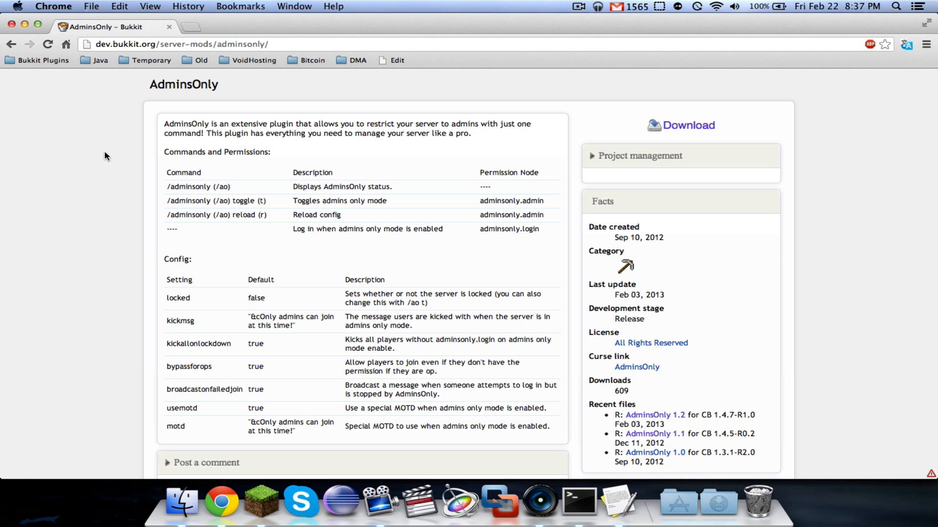
pyautogui.moveTo(139, 77)
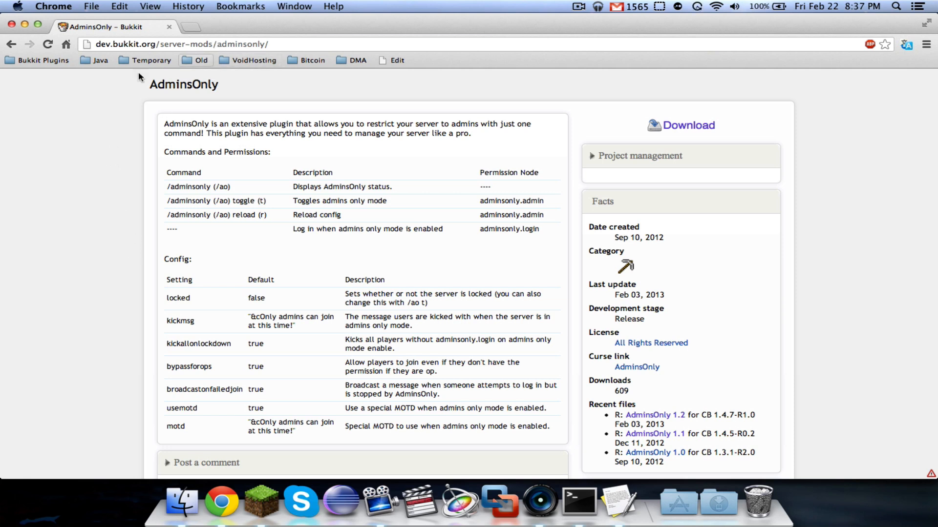
pyautogui.moveTo(57, 223)
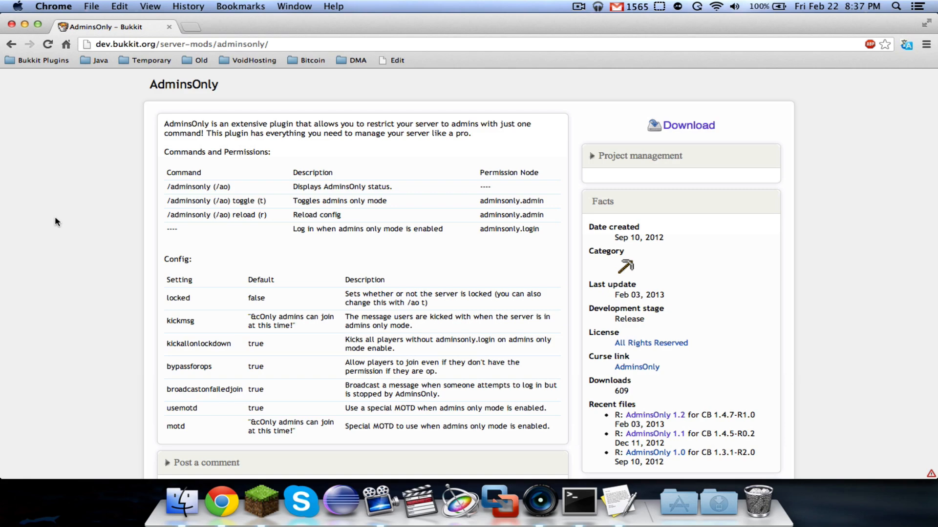